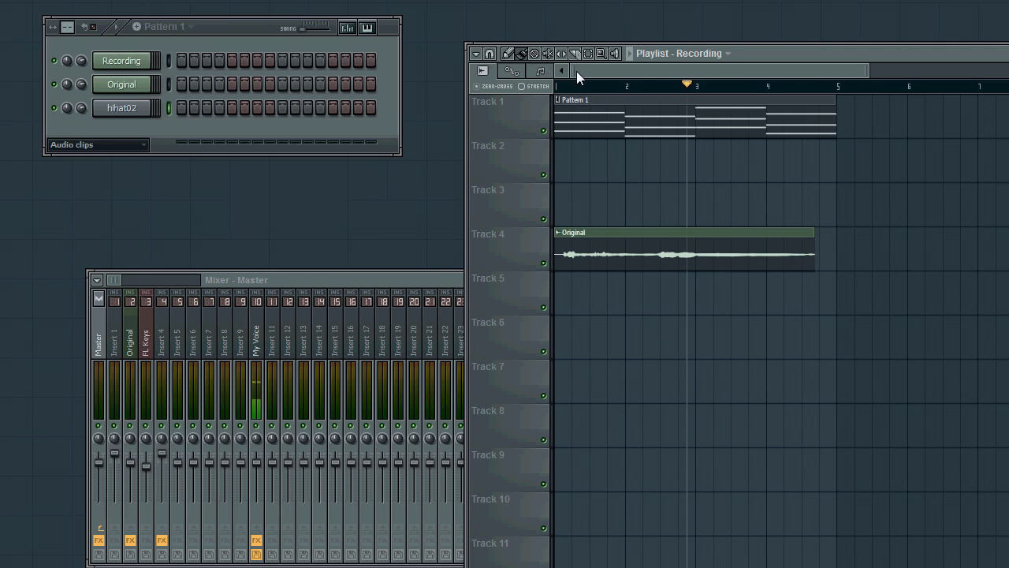
{"action": "mouse_move", "coordinate": [552, 134]}
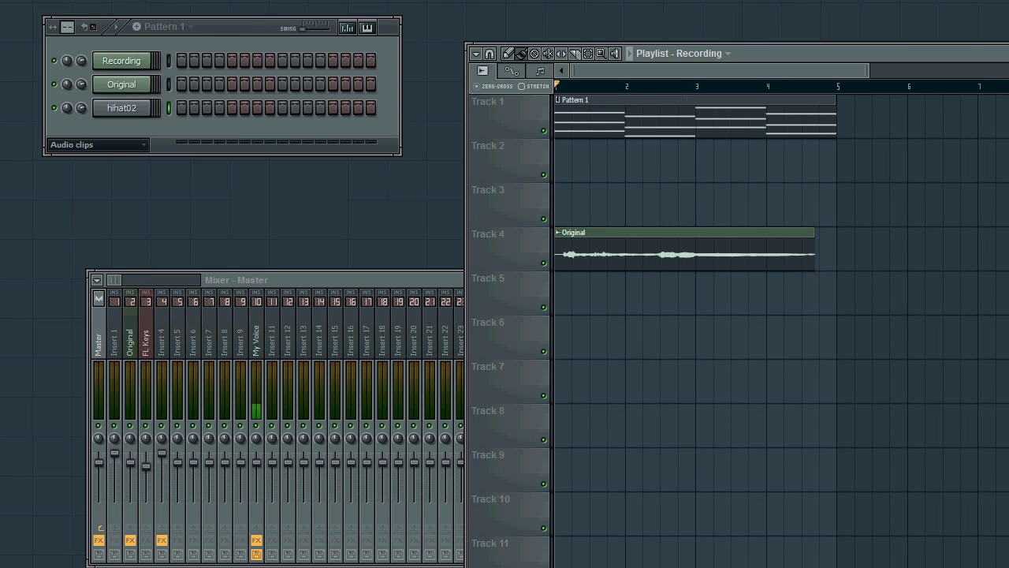
Step: Show Track 4's Original insert and drag the vocal sample into Newtone on Insert 5
{"action": "left_click", "coordinate": [629, 53]}
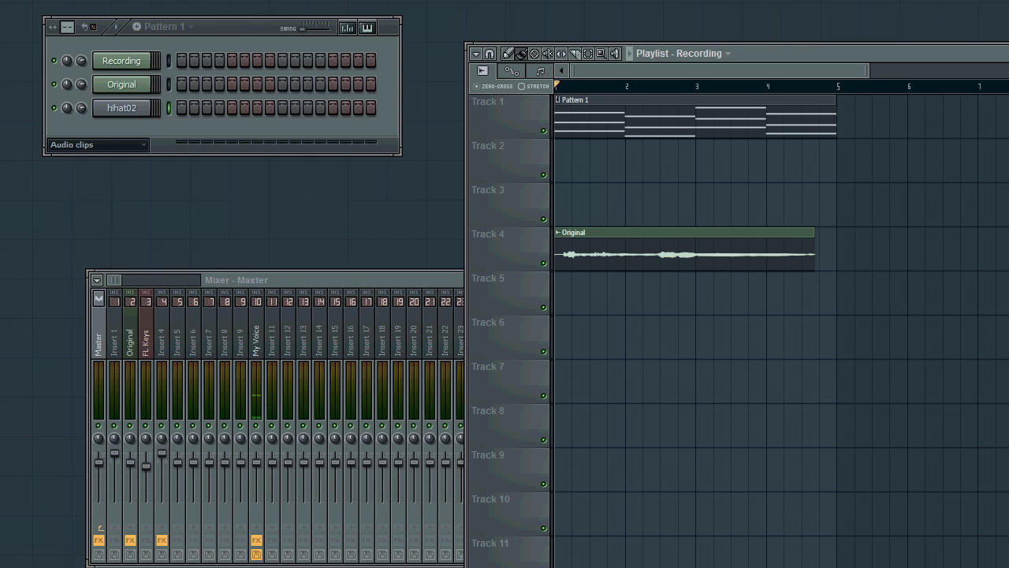
{"action": "mouse_move", "coordinate": [548, 274]}
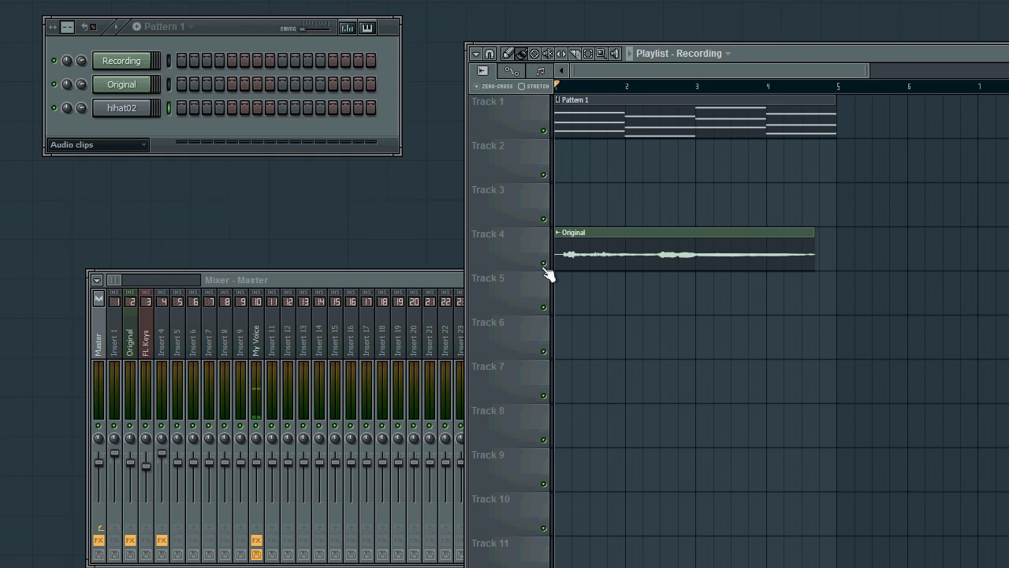
{"action": "left_click", "coordinate": [130, 331]}
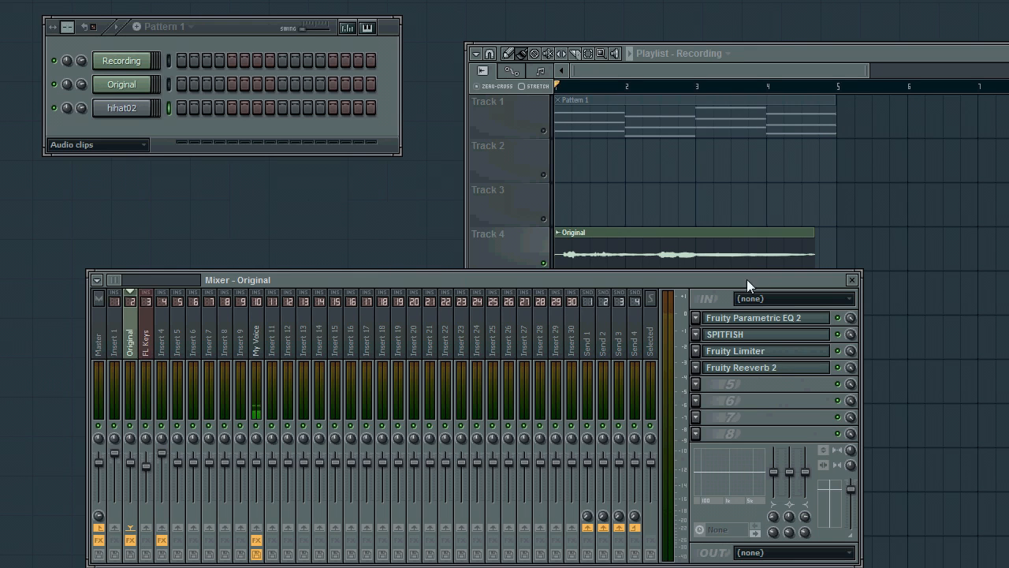
{"action": "left_click_drag", "start_coordinate": [237, 279], "coordinate": [266, 251]}
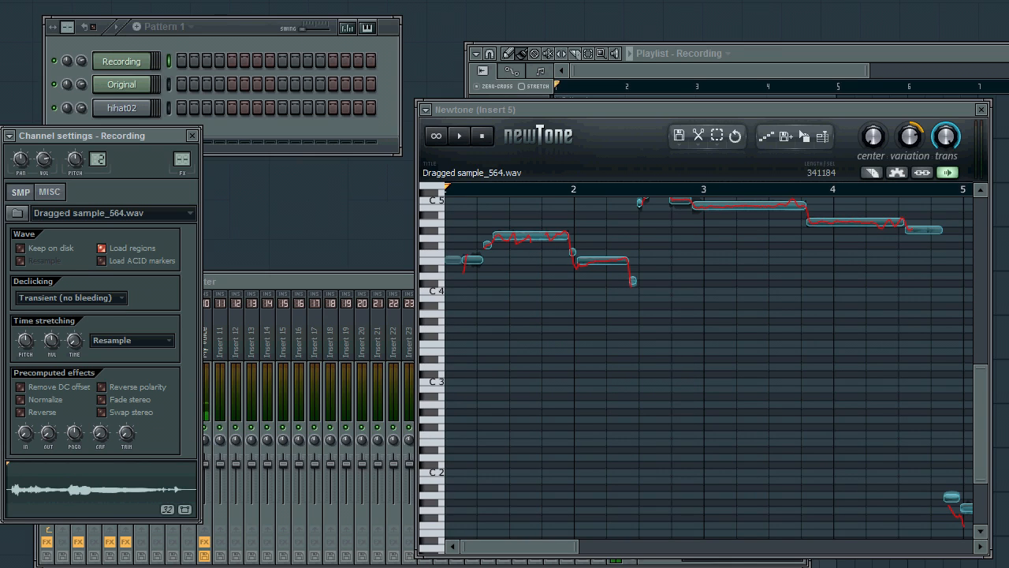
Step: Box-select every detected vocal note in Newtone, spanning roughly C4 to C5
{"action": "left_click", "coordinate": [191, 135]}
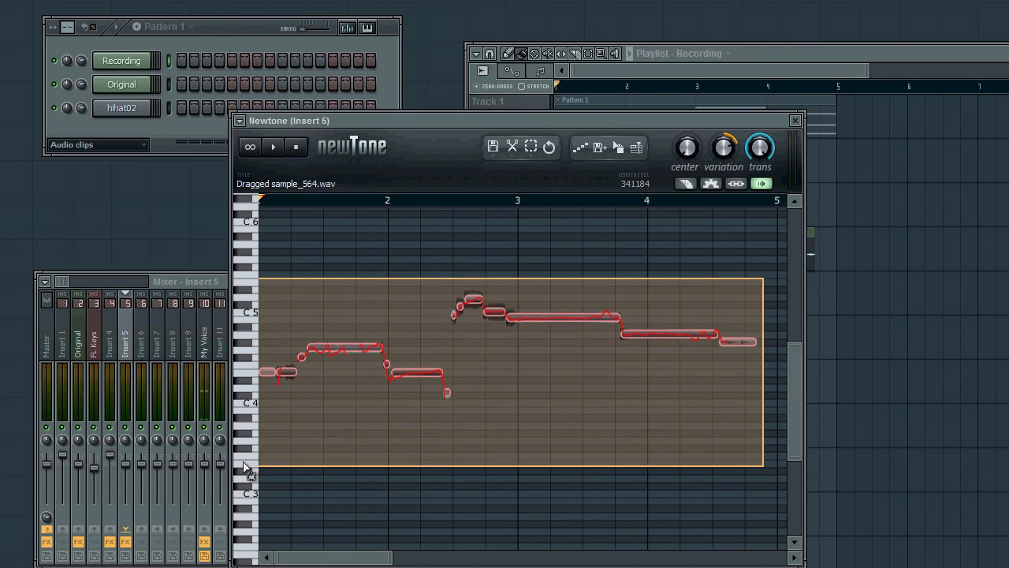
{"action": "left_click", "coordinate": [680, 313]}
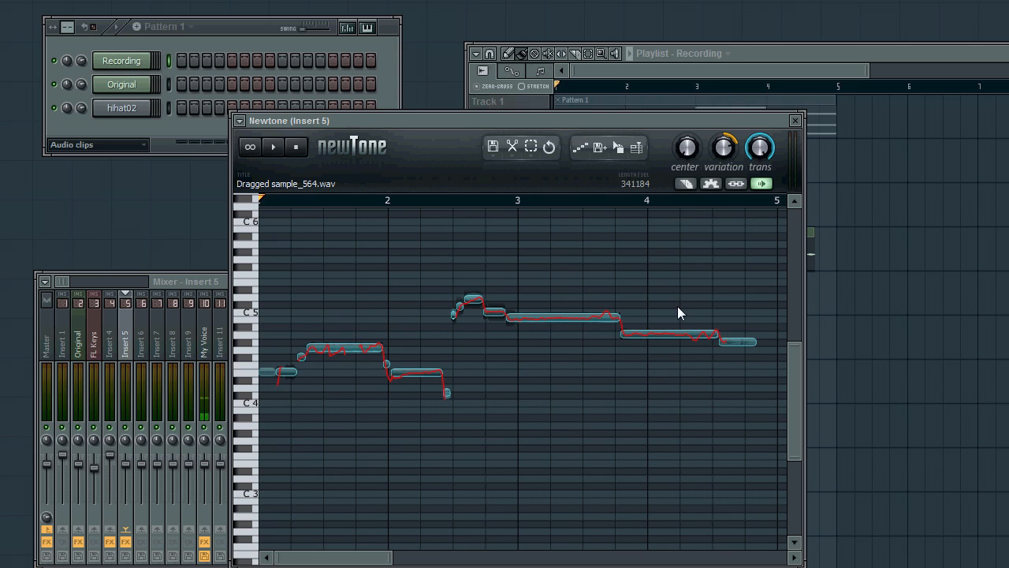
{"action": "mouse_move", "coordinate": [741, 277]}
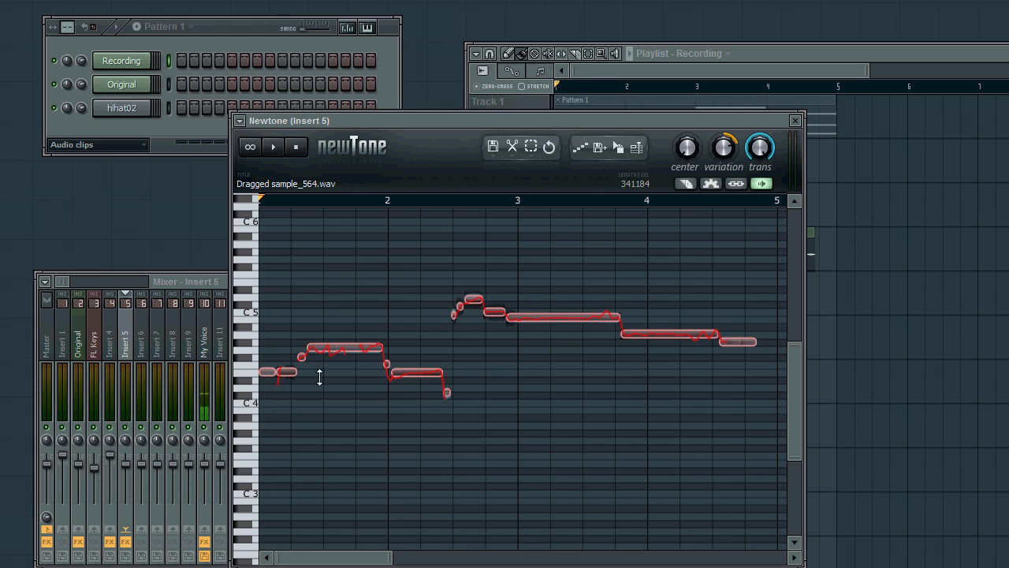
{"action": "mouse_move", "coordinate": [595, 151]}
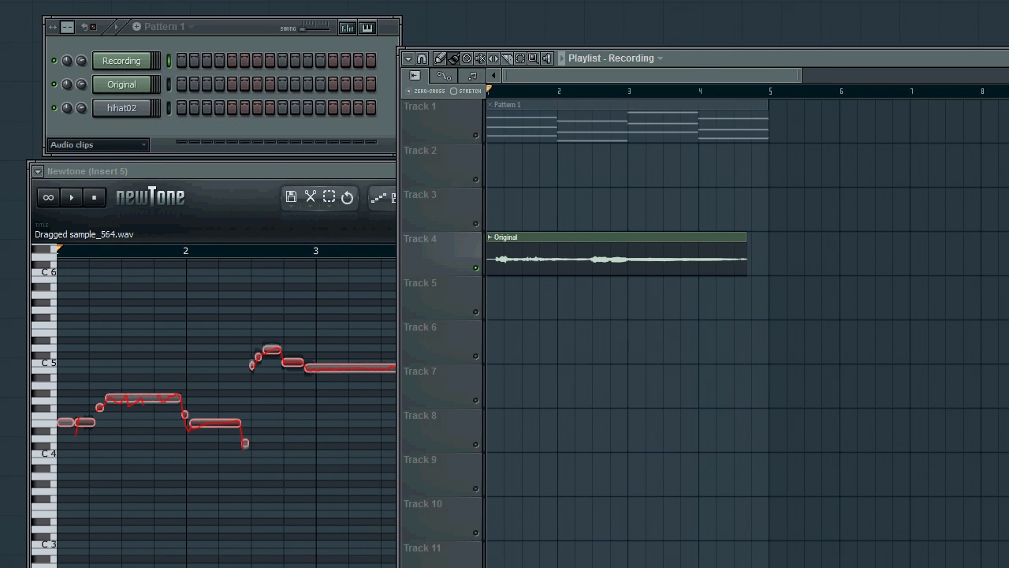
{"action": "mouse_move", "coordinate": [355, 171]}
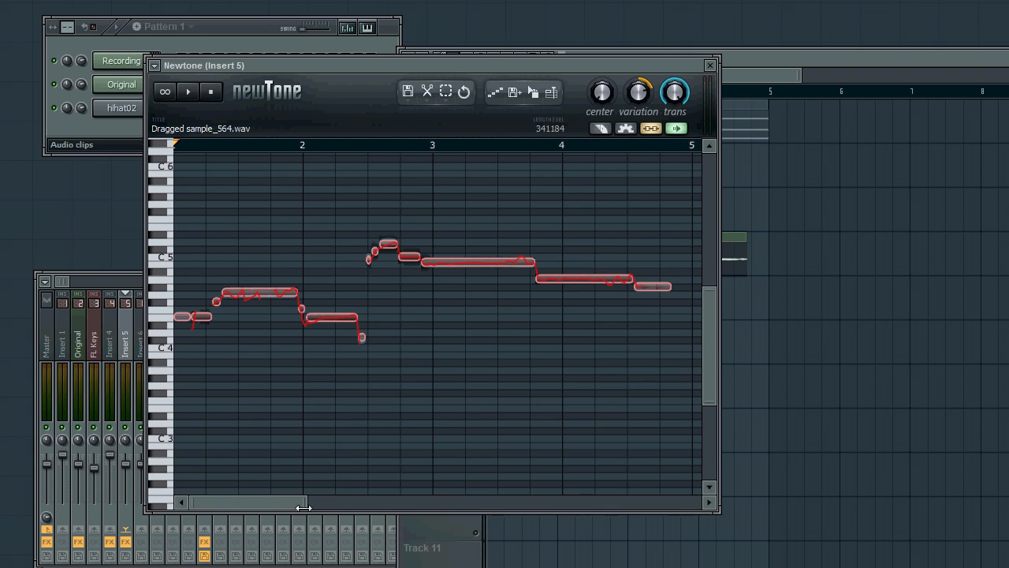
{"action": "scroll", "scroll_direction": "left", "scroll_amount": 3}
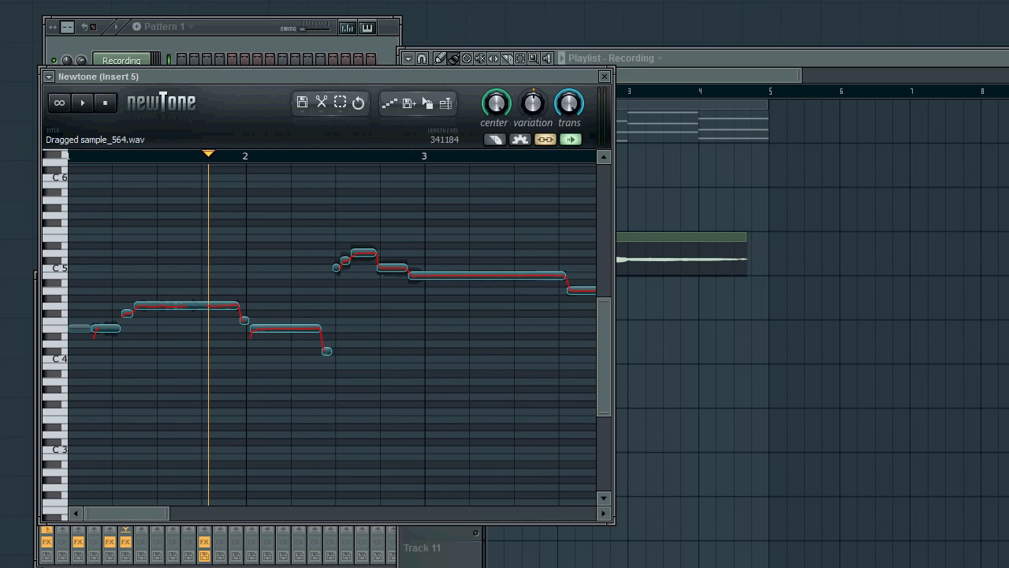
{"action": "mouse_move", "coordinate": [682, 95]}
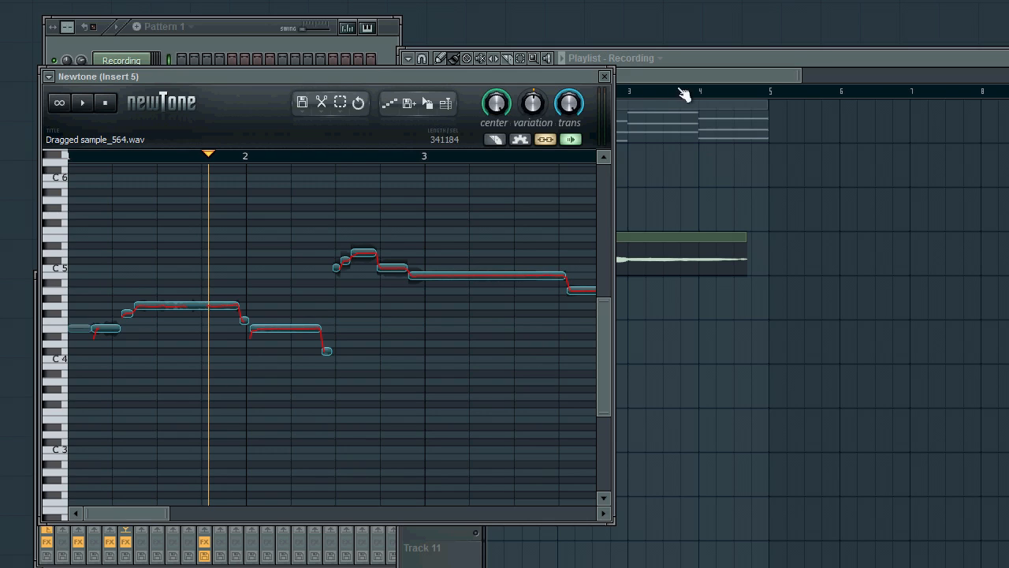
{"action": "mouse_move", "coordinate": [386, 160]}
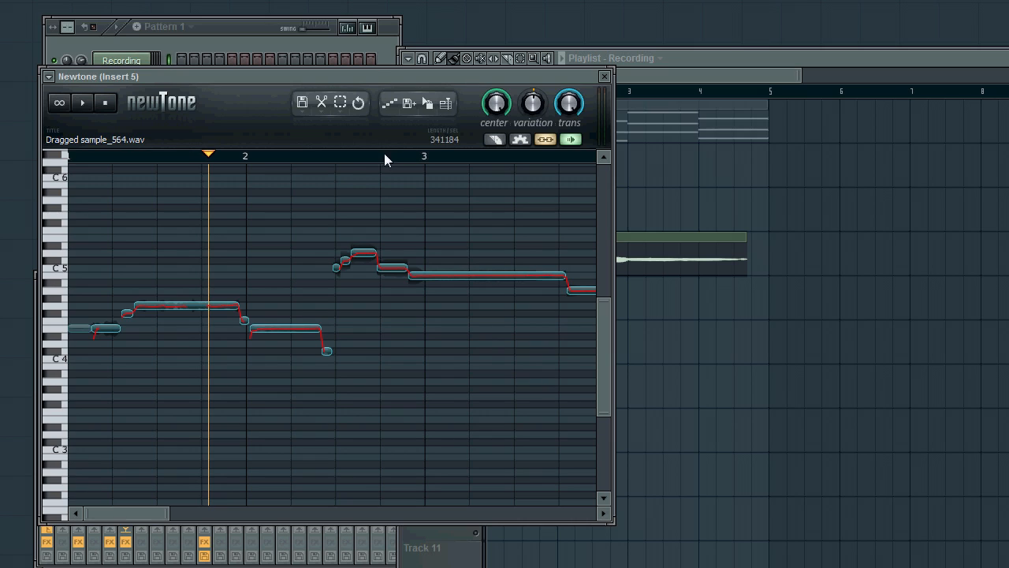
{"action": "mouse_move", "coordinate": [202, 171]}
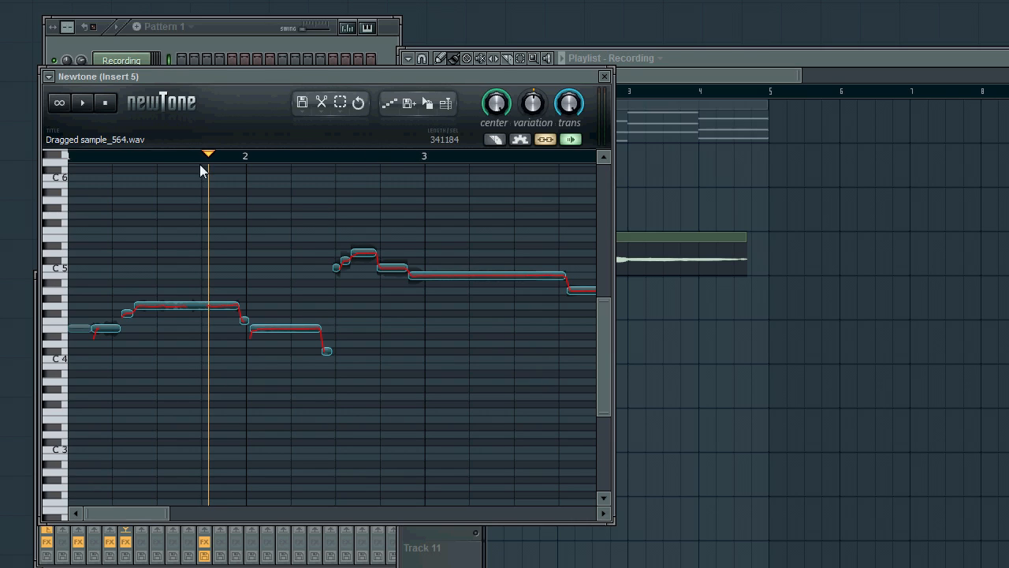
Step: Move playback near the start and audition the Newtone vocal phrase once
{"action": "left_click", "coordinate": [469, 156]}
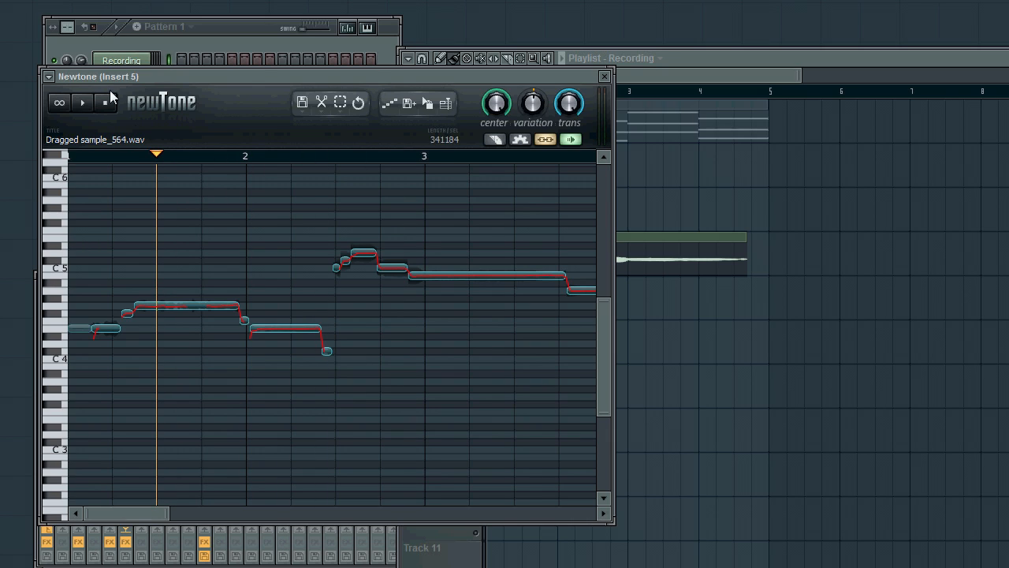
{"action": "left_click", "coordinate": [82, 103]}
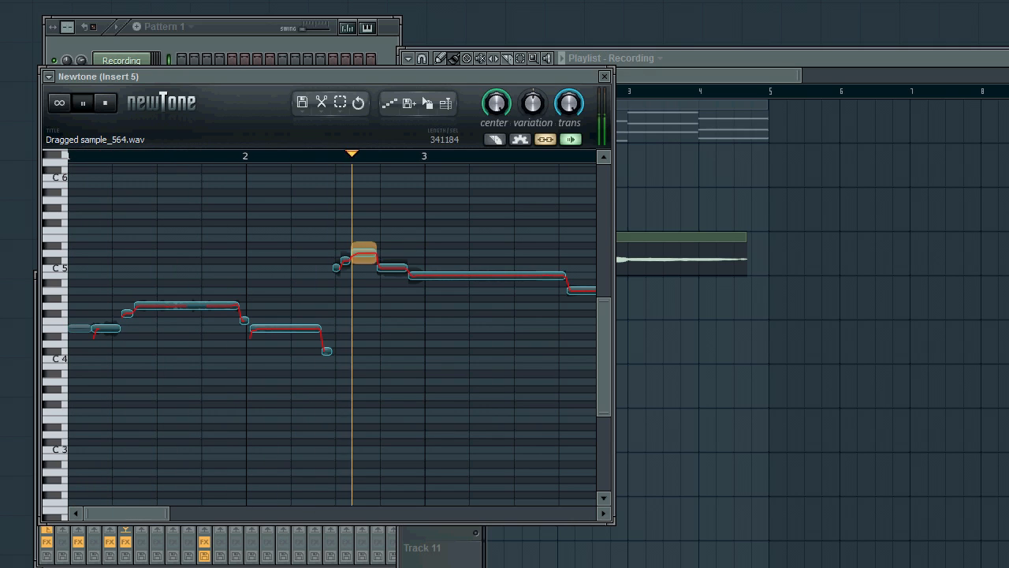
{"action": "left_click", "coordinate": [82, 102]}
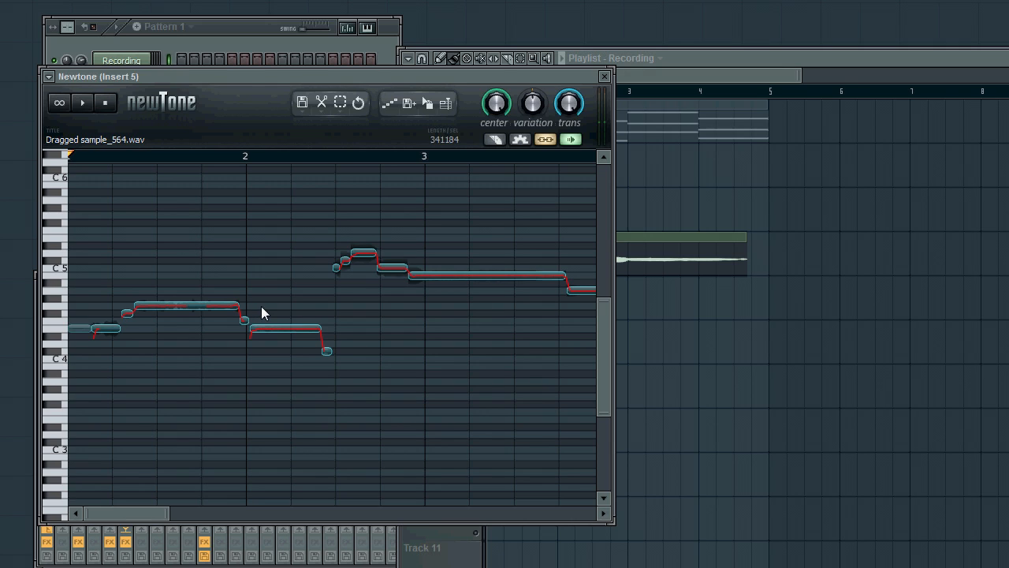
{"action": "mouse_move", "coordinate": [705, 95]}
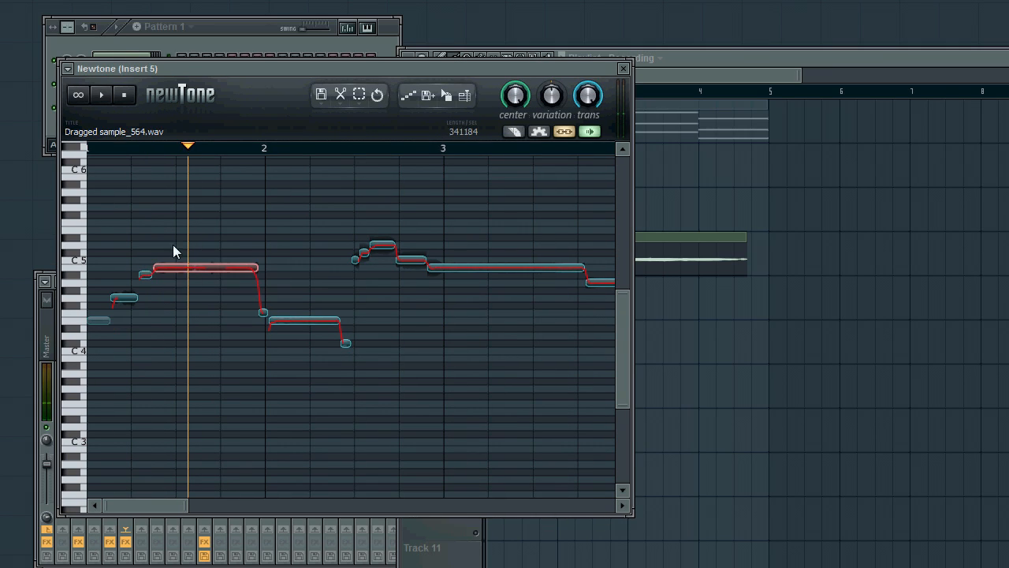
Step: Preview the vocal with its raised harmony notes several times
{"action": "left_click", "coordinate": [100, 95]}
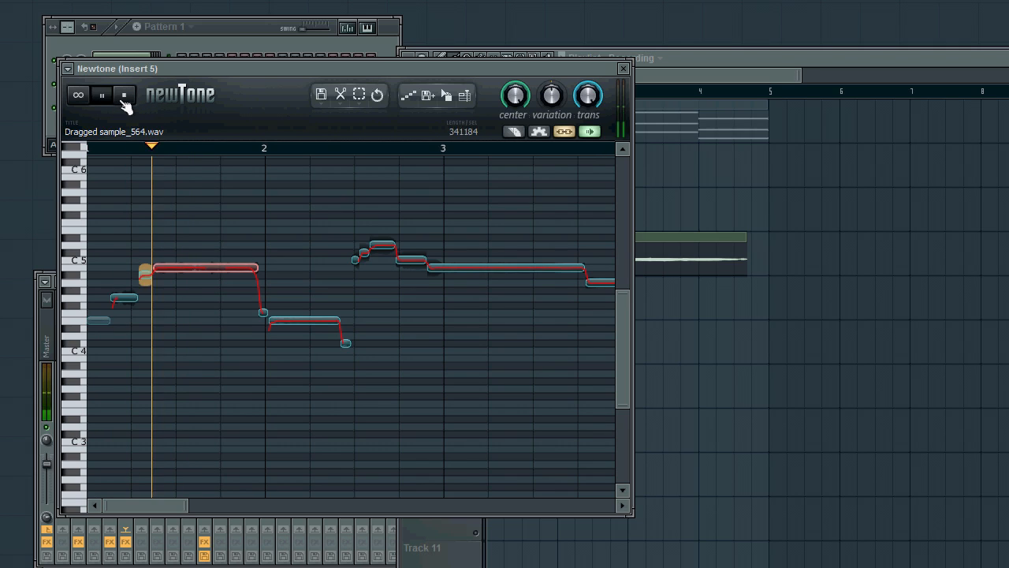
{"action": "left_click", "coordinate": [101, 95]}
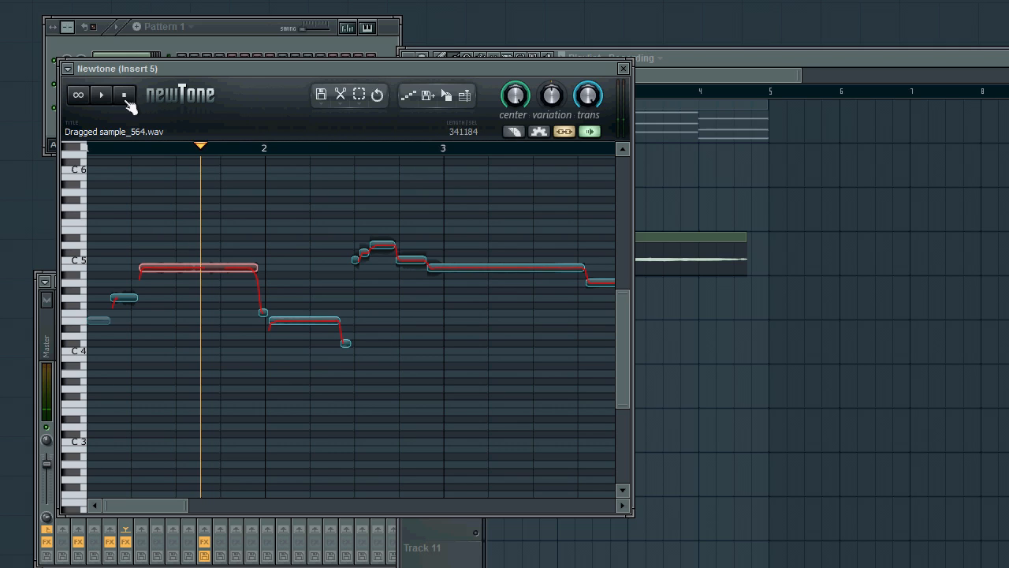
{"action": "left_click", "coordinate": [100, 95]}
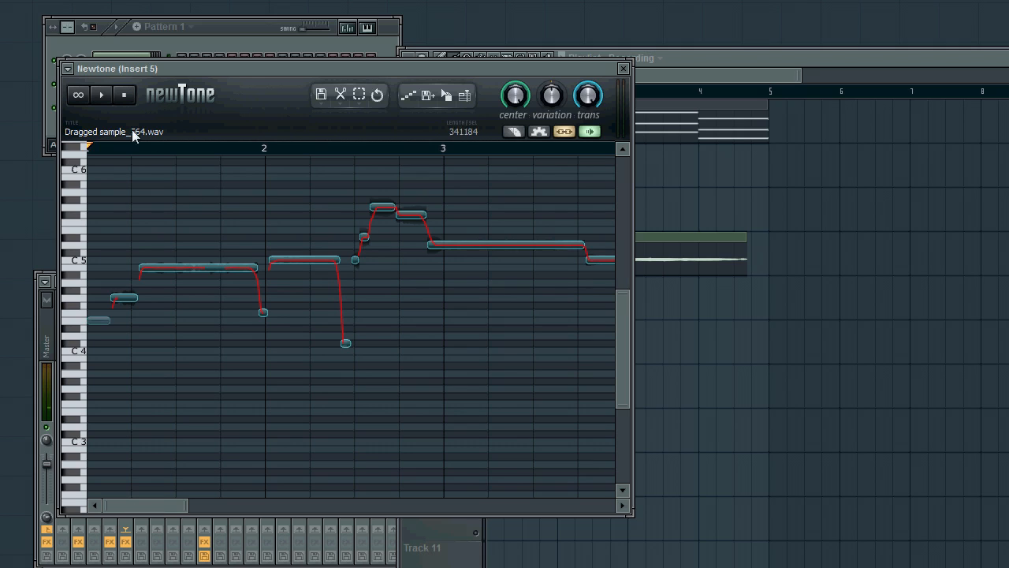
{"action": "left_click", "coordinate": [100, 94]}
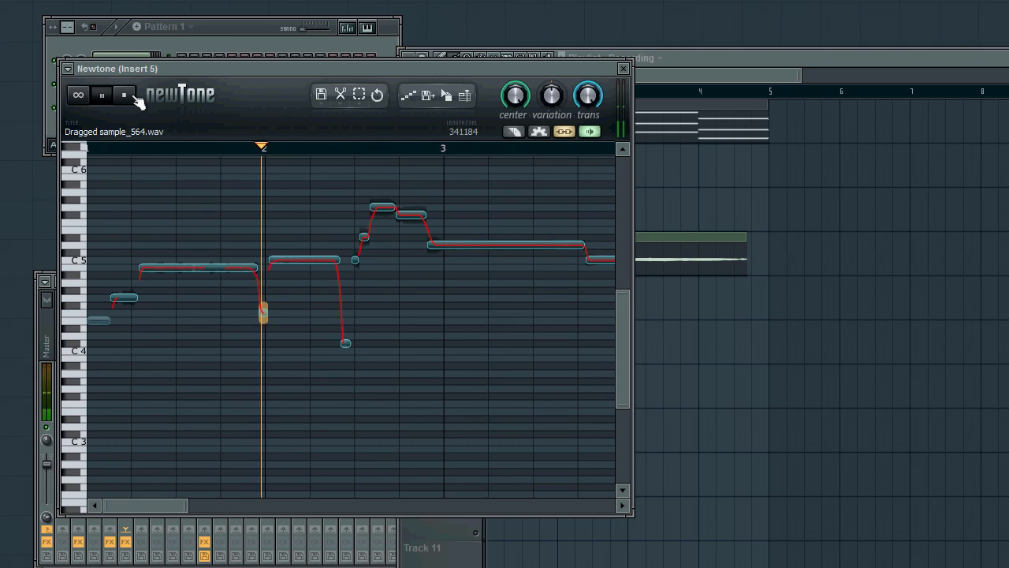
{"action": "left_click", "coordinate": [124, 94]}
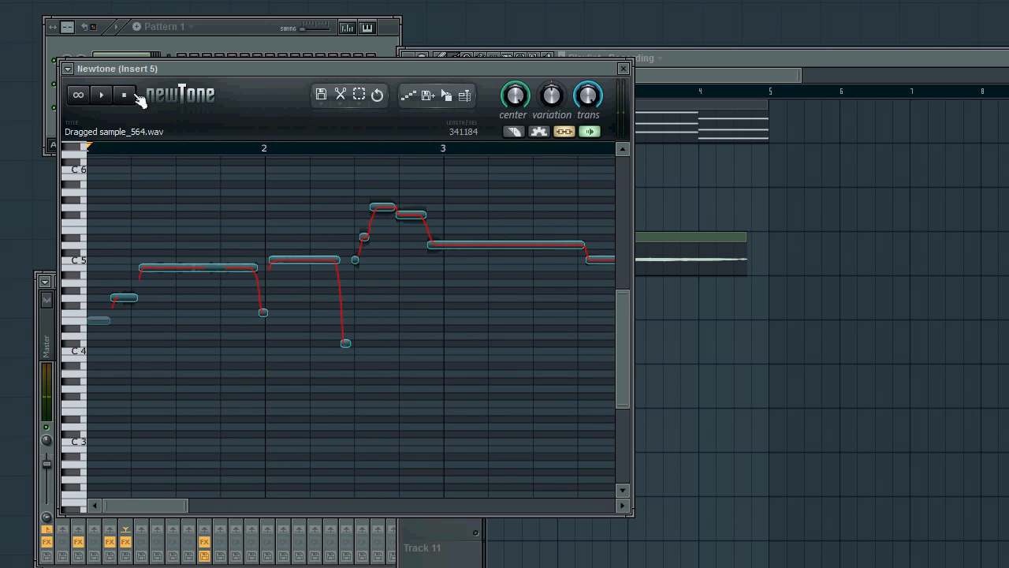
{"action": "left_click", "coordinate": [100, 94]}
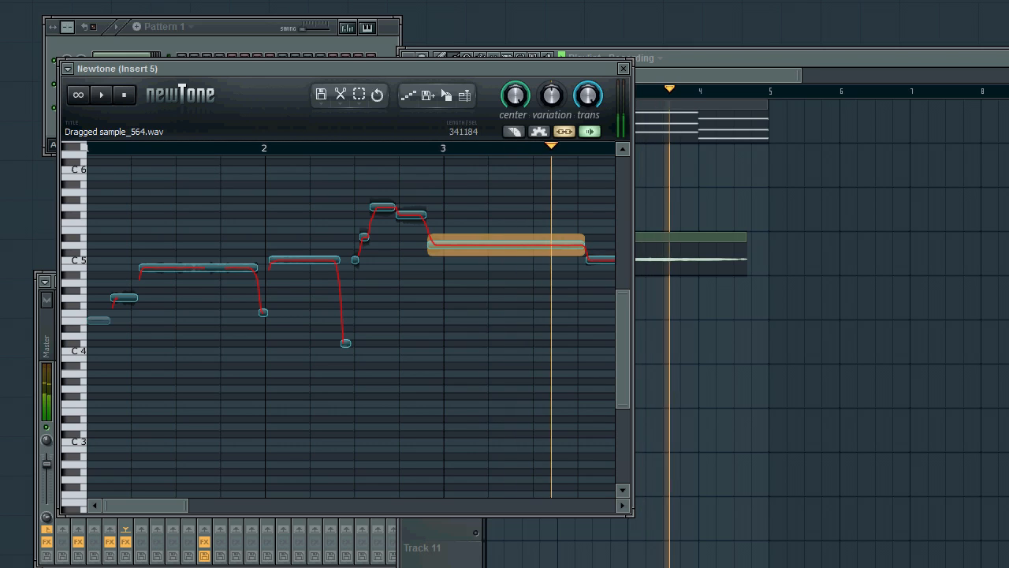
{"action": "scroll", "scroll_direction": "right", "scroll_amount": 3}
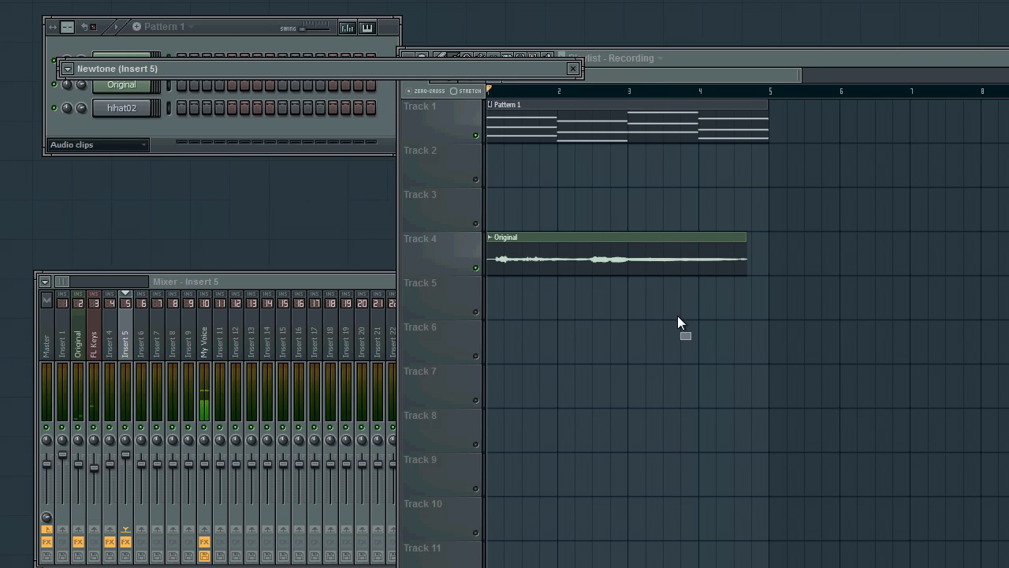
Step: Place the edited harmony audio on playlist Track 5 and rename its channel 'Harmonies'
{"action": "left_click_drag", "start_coordinate": [685, 336], "coordinate": [536, 327]}
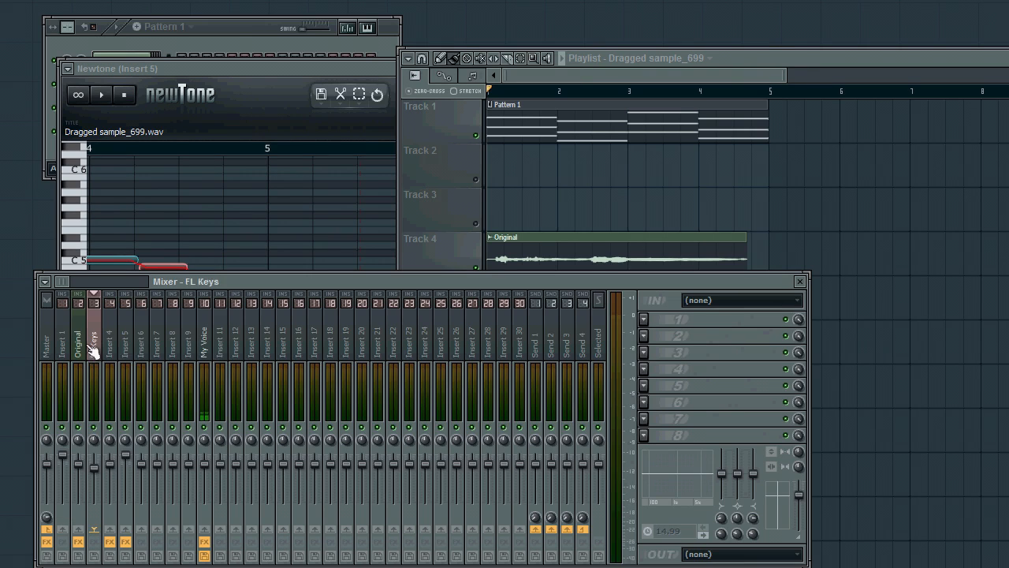
{"action": "left_click", "coordinate": [108, 331]}
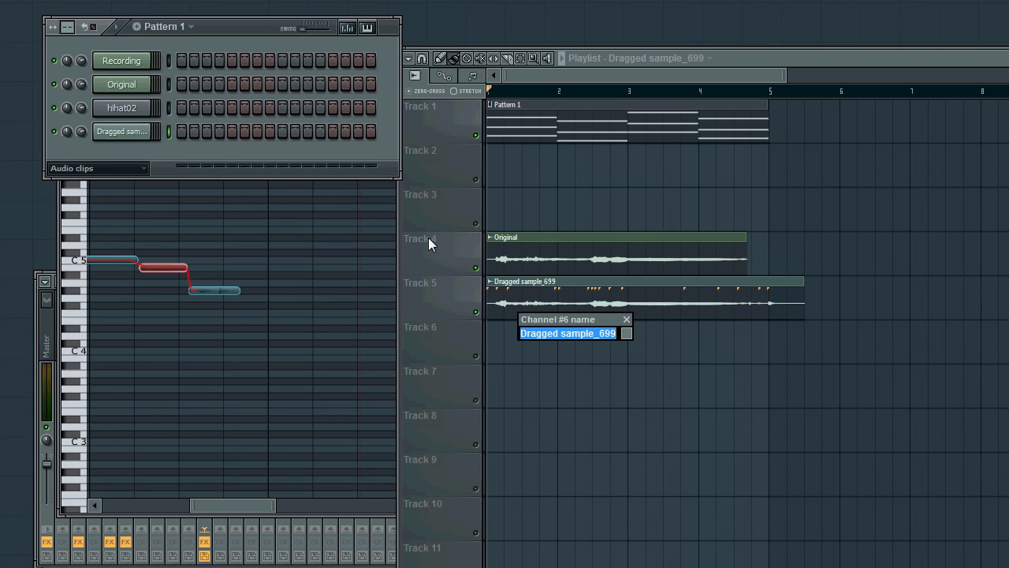
{"action": "type", "text": "H"}
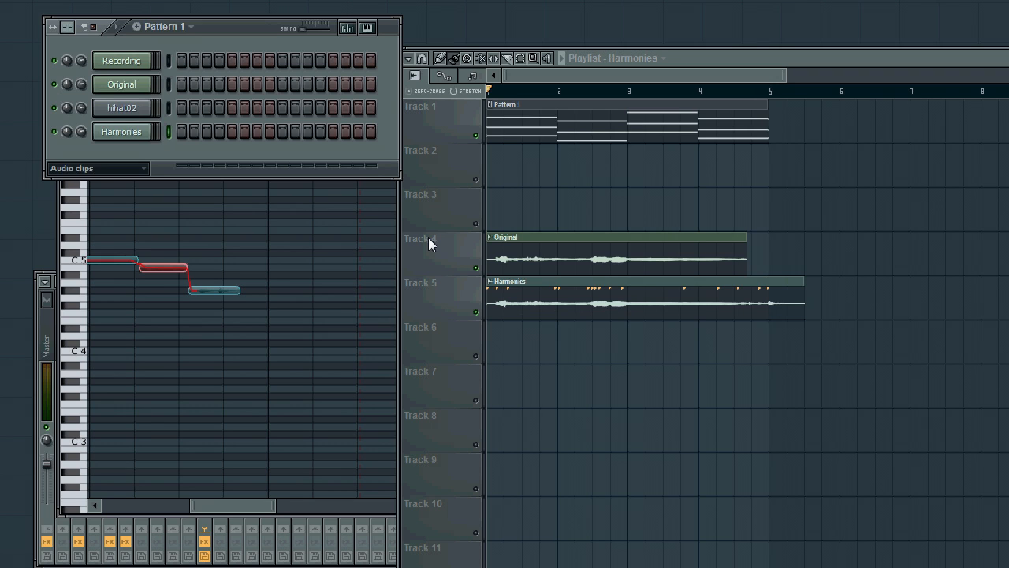
{"action": "left_click", "coordinate": [120, 131]}
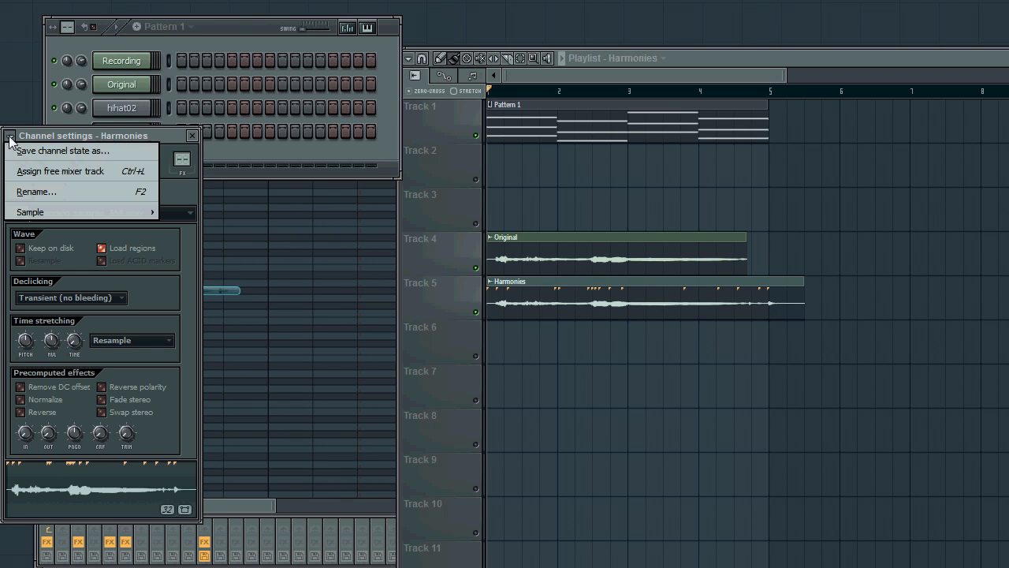
Step: Give Harmonies its own free mixer insert 4 and reset the song position
{"action": "left_click", "coordinate": [60, 171]}
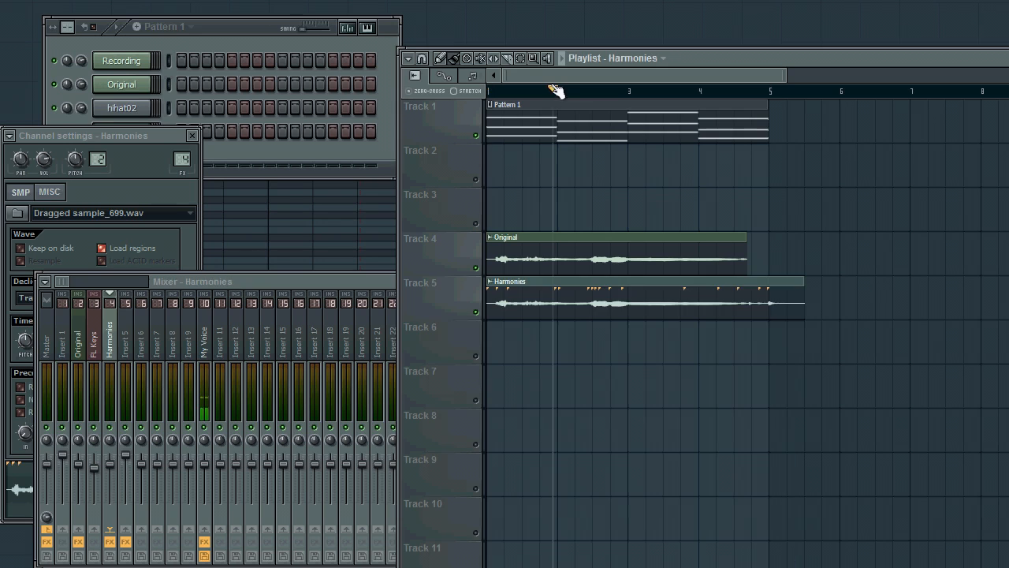
{"action": "left_click", "coordinate": [503, 90]}
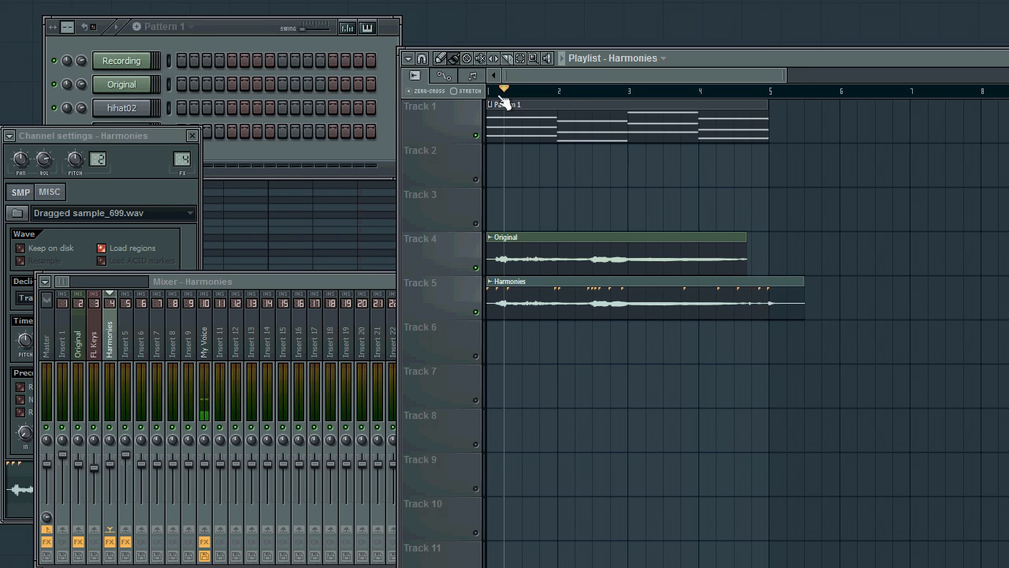
{"action": "left_click", "coordinate": [561, 58]}
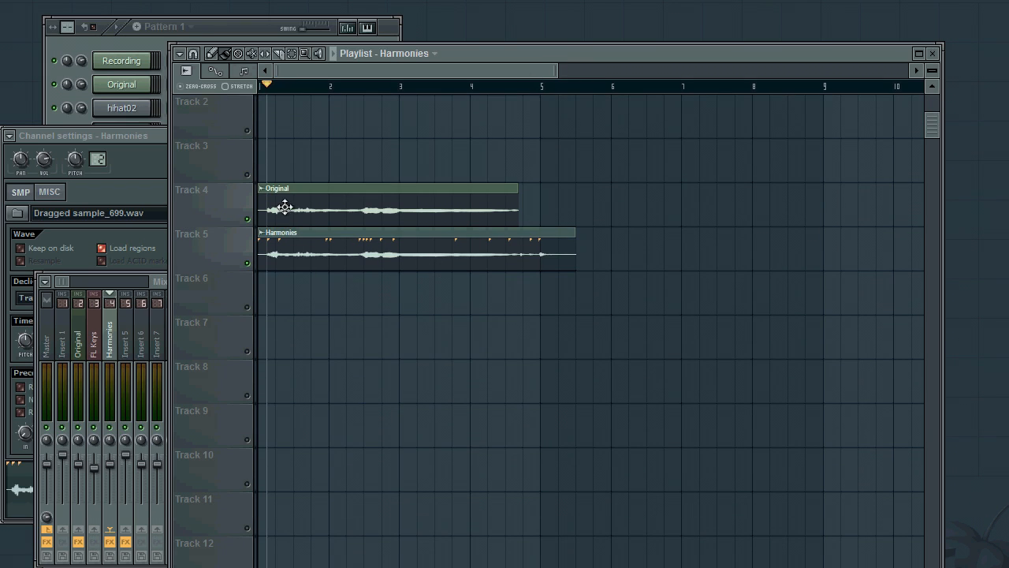
{"action": "mouse_move", "coordinate": [323, 285]}
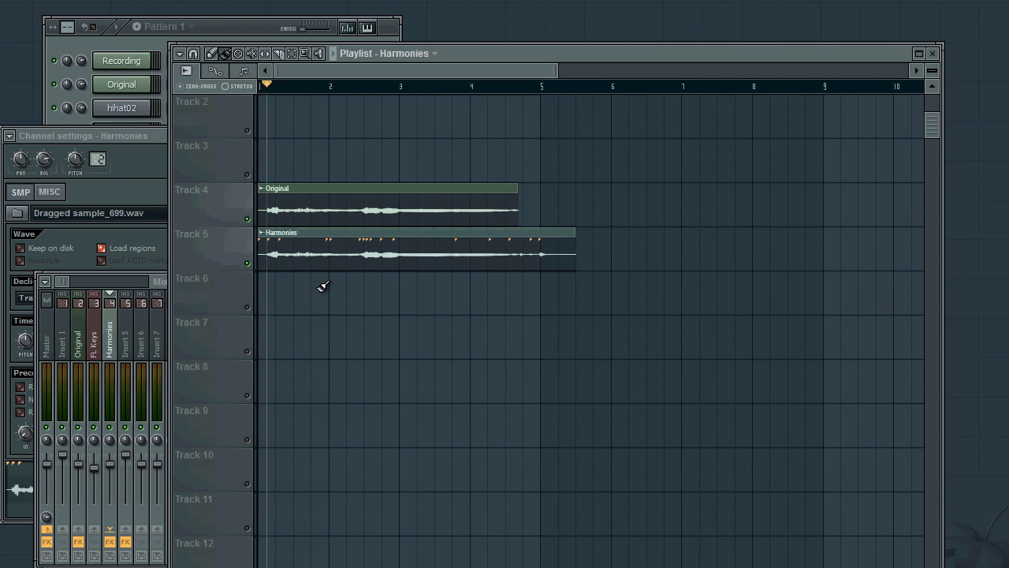